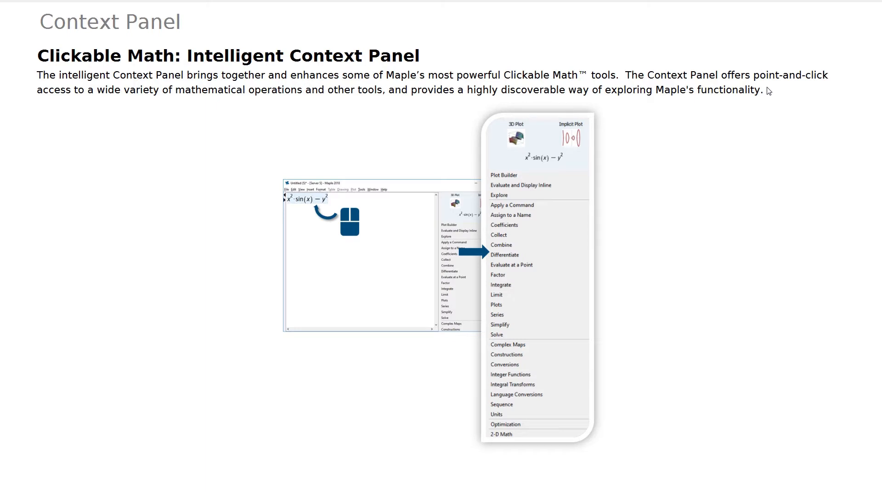
mouse_move(407, 134)
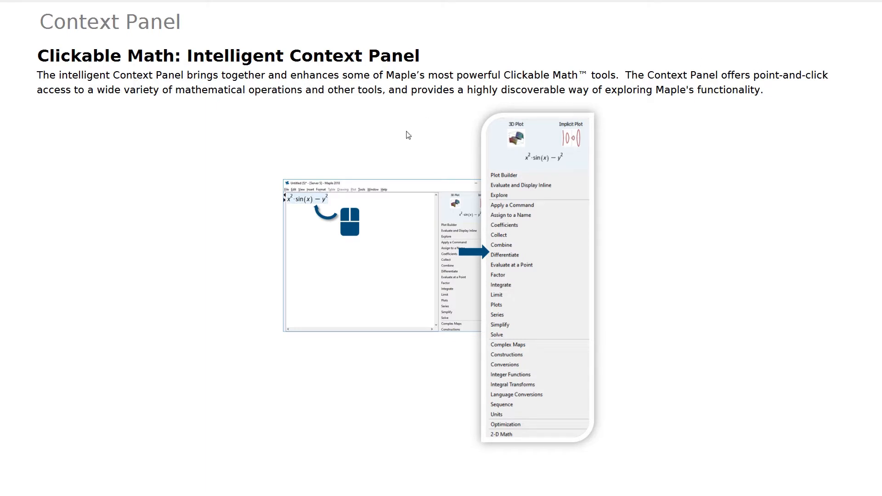
mouse_move(516, 172)
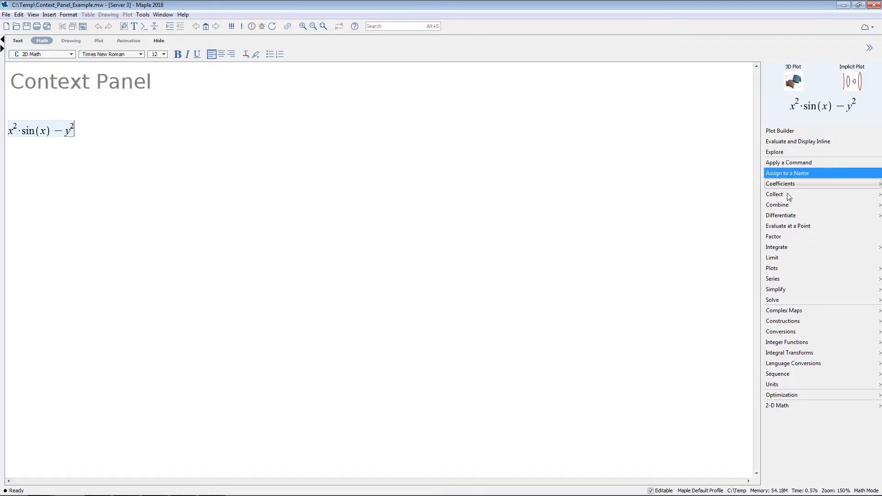
mouse_move(780, 215)
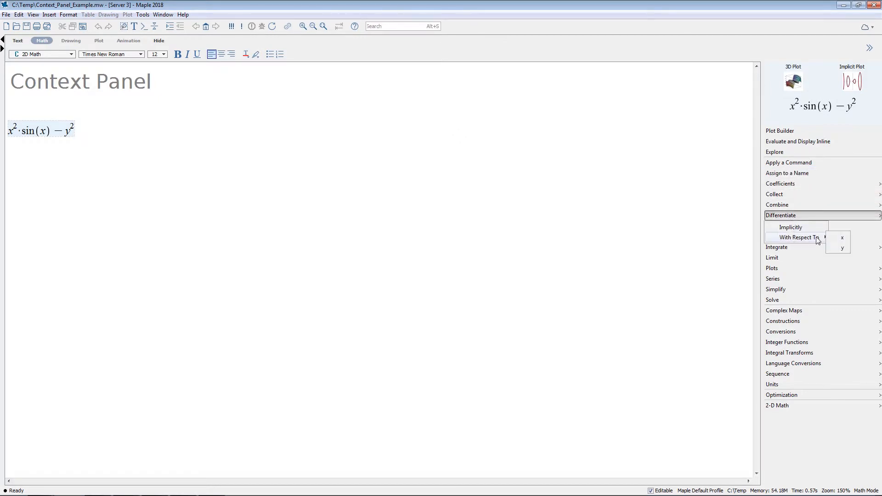
- Differentiate x²·sin(x) − y² by x via the Context Panel and plot the result 2x sin(x) + x² cos(x) in 2-D
click(842, 237)
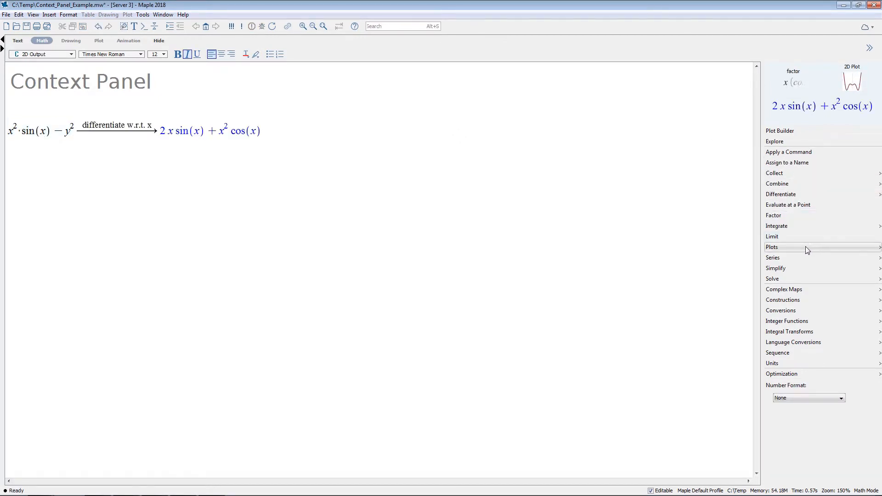
click(772, 246)
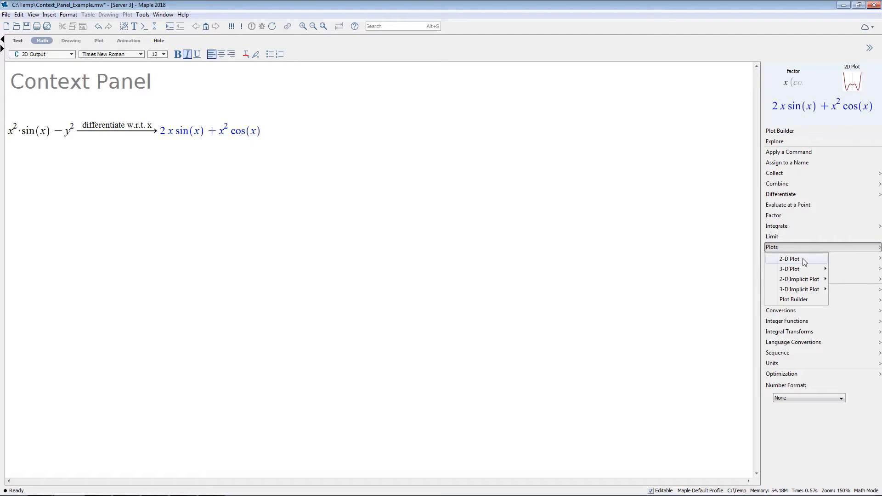
click(789, 258)
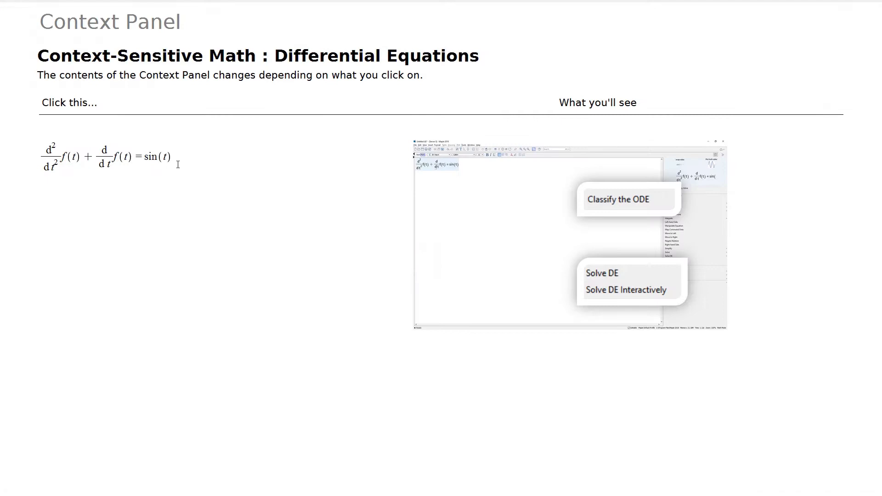
mouse_move(608, 236)
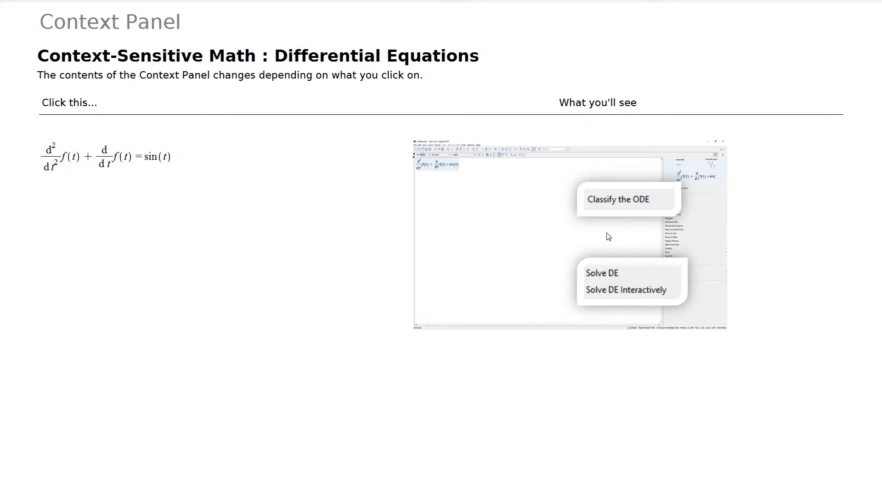
mouse_move(632, 286)
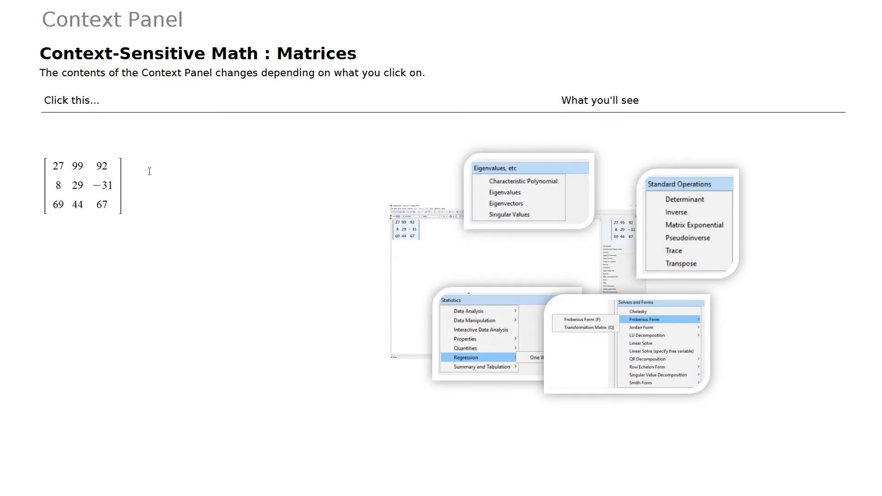
mouse_move(707, 162)
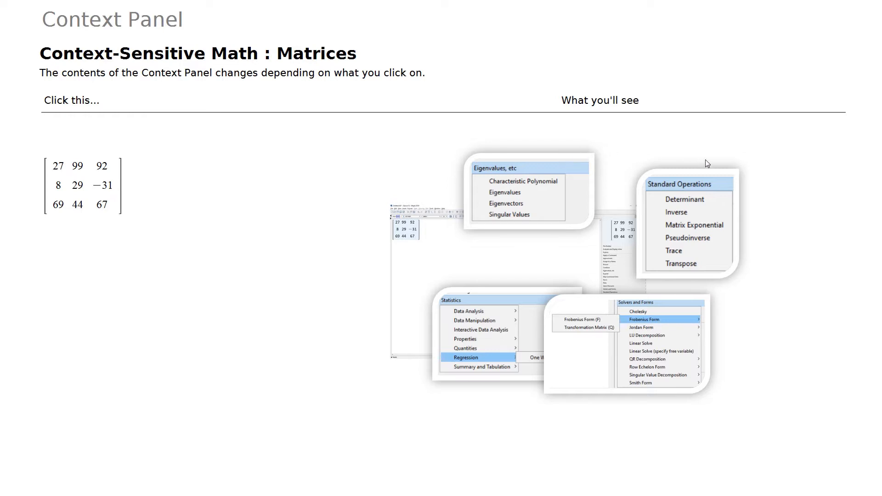
mouse_move(480, 359)
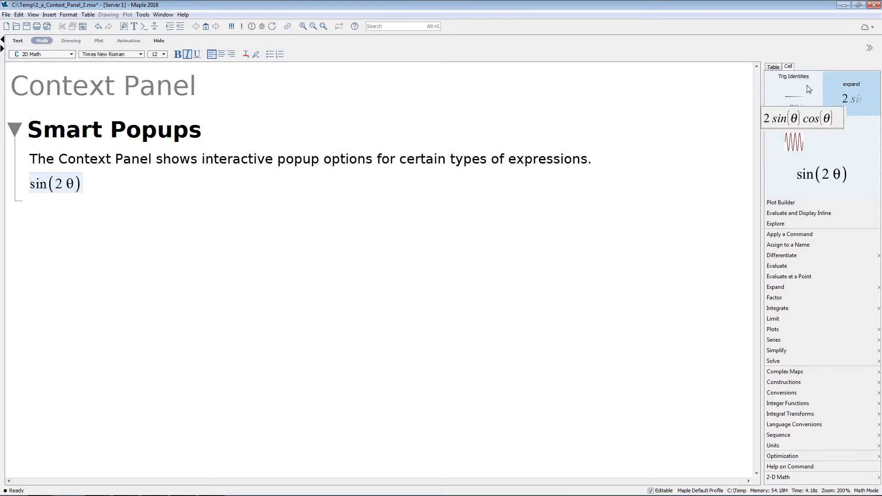
- Expand sin(2θ) with the Trig Identities popup, then plot [x > 1, y < 3] as a 2-D inequality region
click(850, 84)
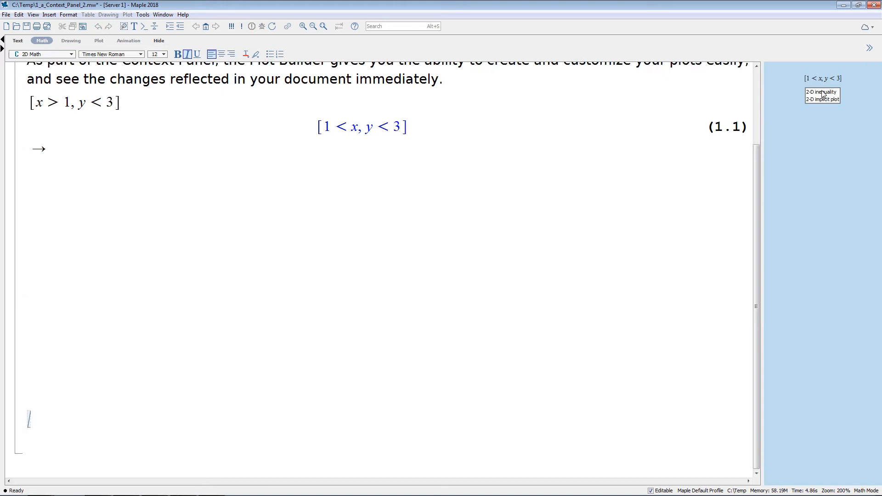
click(821, 92)
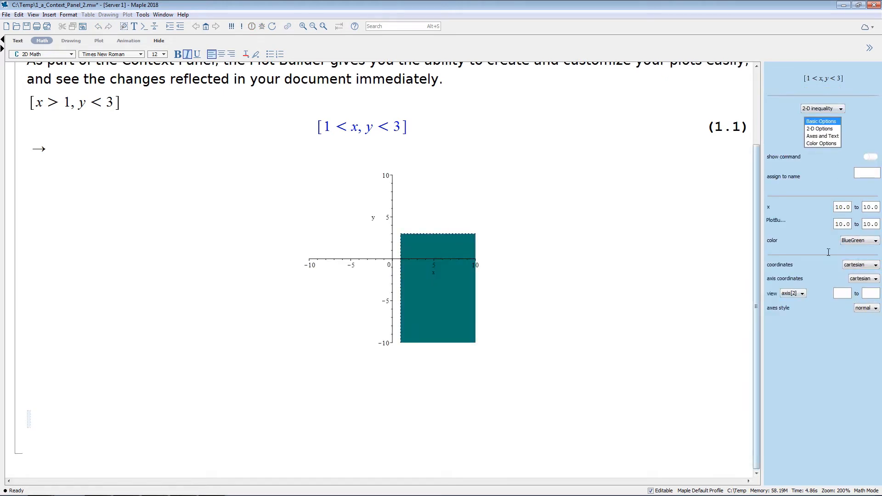
click(821, 129)
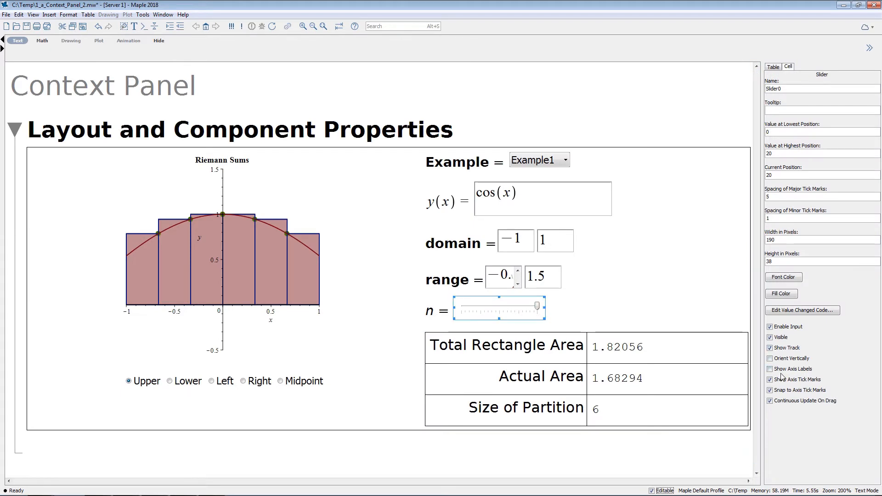
- Show the Riemann sum results table's properties and choose its Cell Color in the Context Panel
click(505, 345)
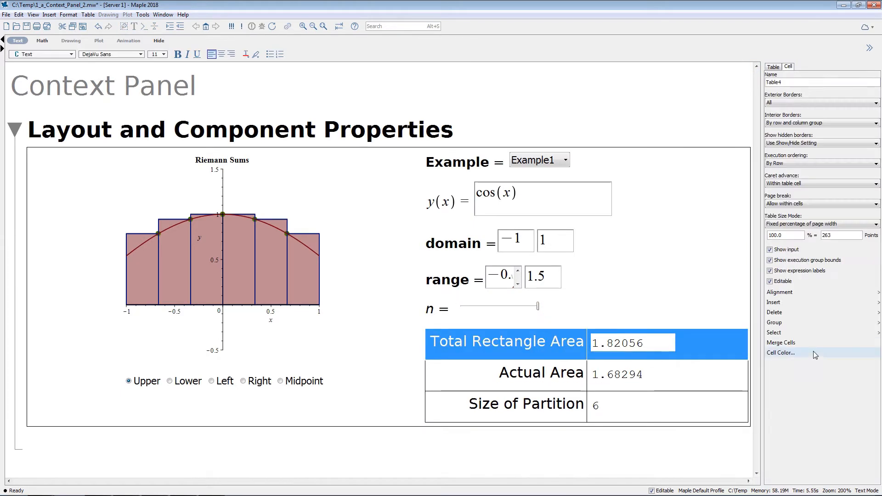
click(781, 353)
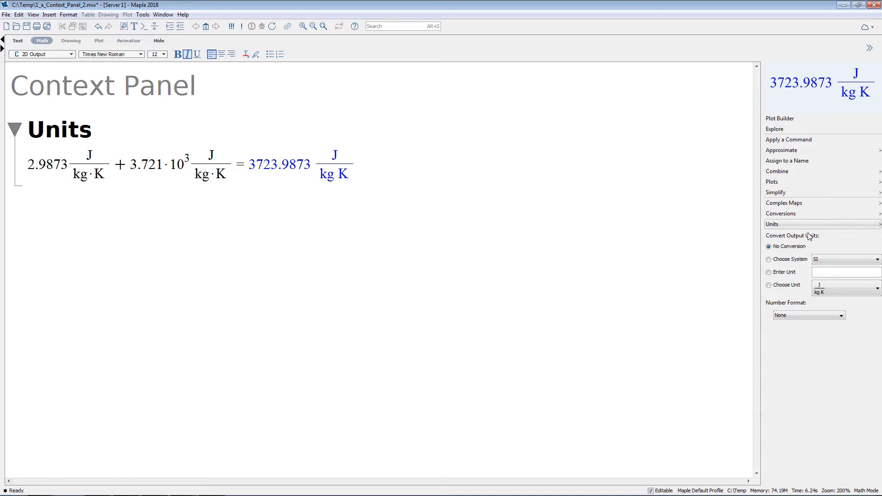
- Show the Convert Output Units options for the 3723.9873 J/(kg K) result
click(768, 285)
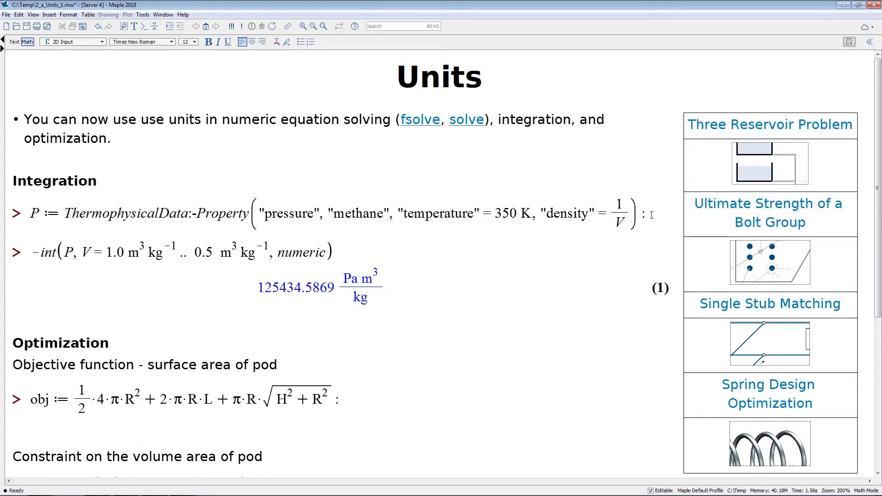
- Scroll through the Integration and Optimization with units examples in 2_a_Units_1.mw
scroll(down, 3)
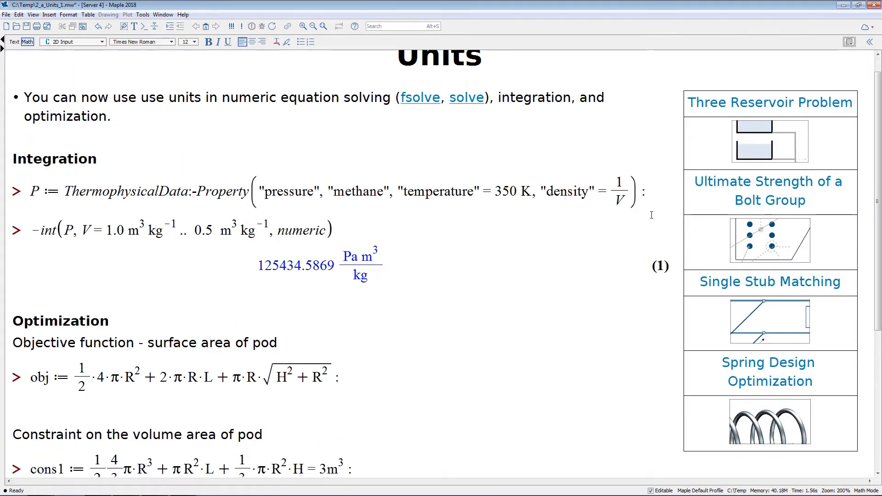
scroll(down, 3)
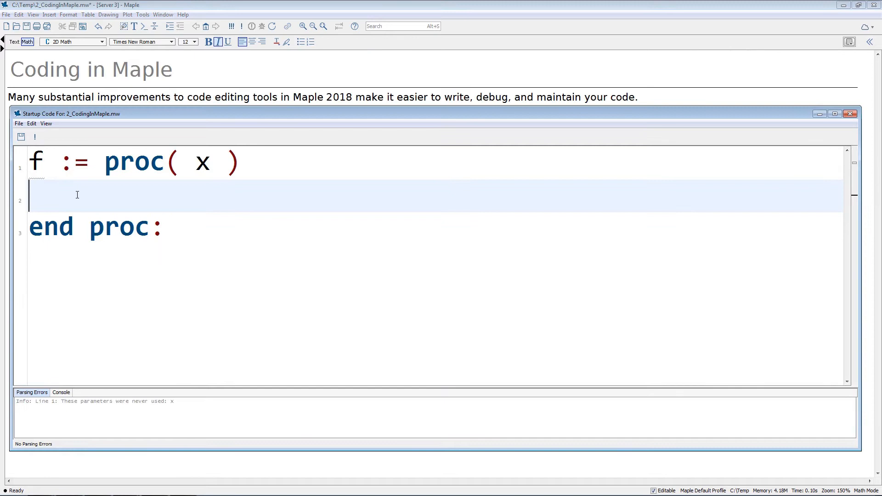
- In the Startup Code editor, declare local x, y and return LinearAlgebra:-Determinant(x) inside procedure f
text(local x,)
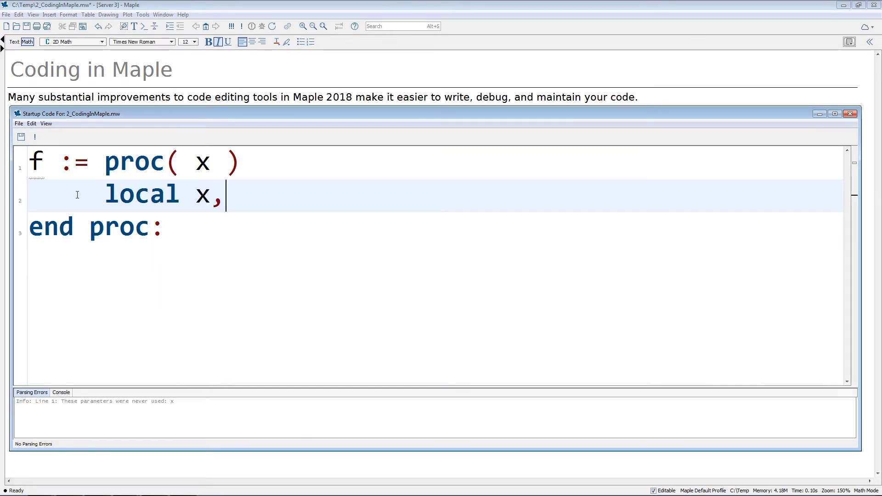
text(y;)
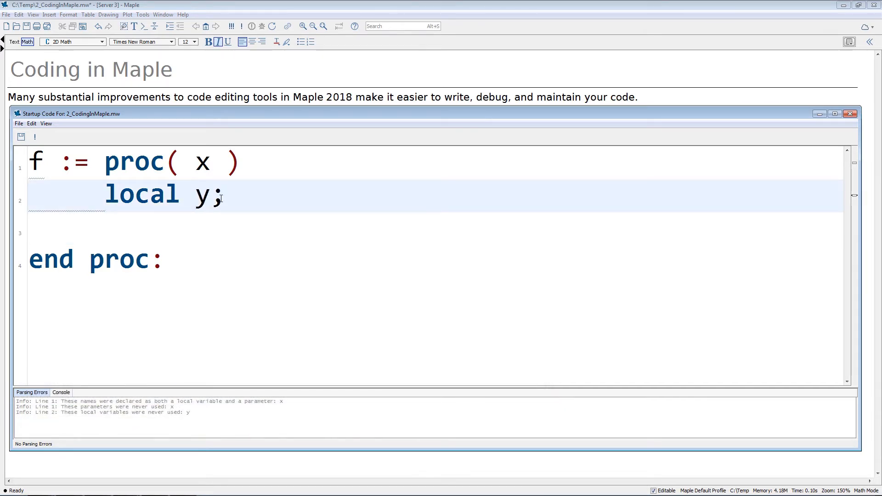
text(re)
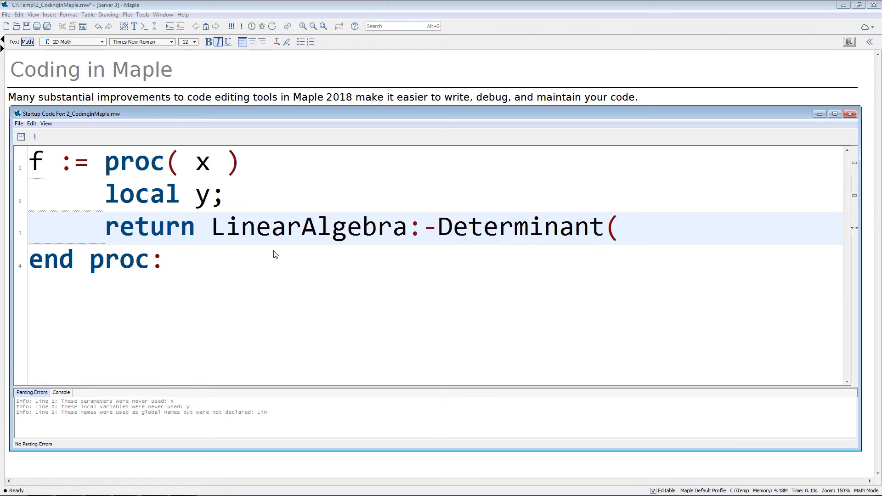
text(x);)
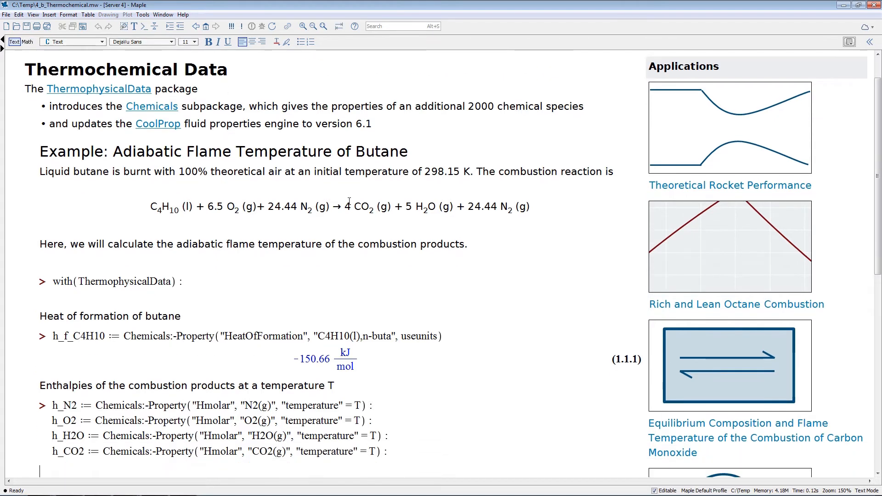
- Scroll down 4_b_Thermochemical.mw to the butane adiabatic flame temperature calculations
scroll(down, 3)
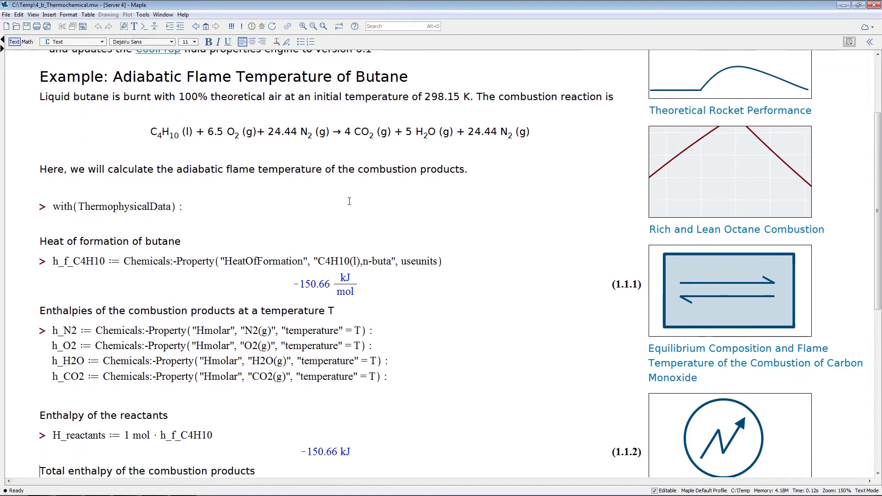
scroll(down, 3)
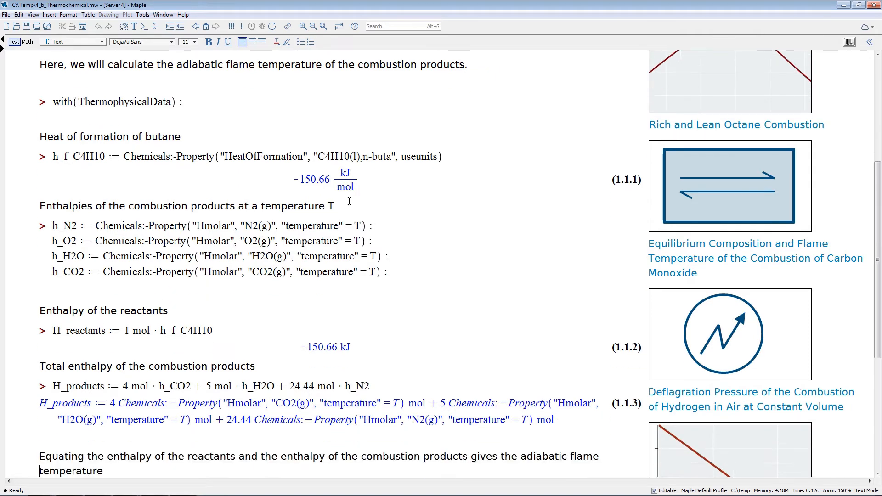
scroll(down, 3)
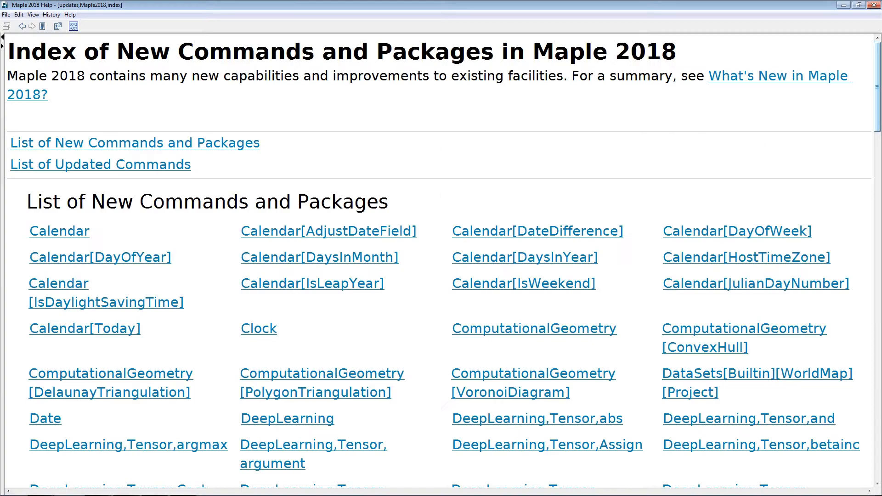
- Scroll the Index of New Commands and Packages help page down to the DeepLearning entries
scroll(down, 3)
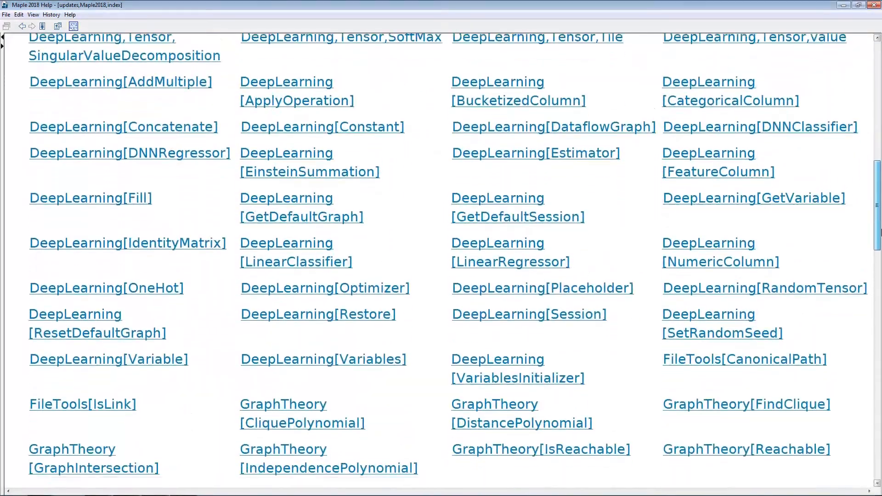
scroll(down, 3)
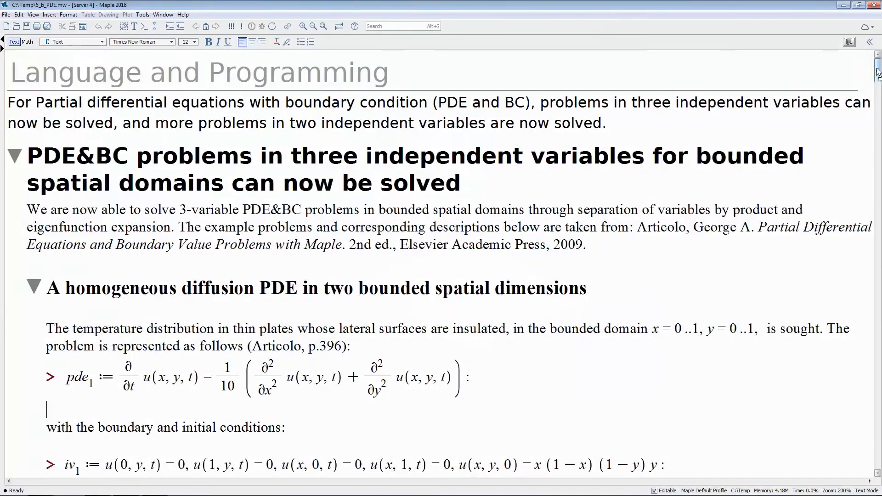
- Scroll 5_b_PDE.mw past the diffusion and wave examples to the periodic boundary condition problems
scroll(down, 3)
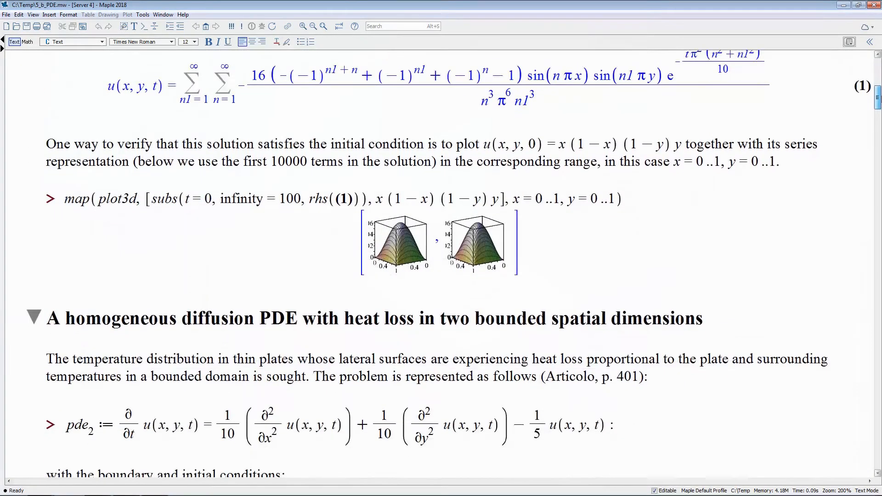
scroll(down, 3)
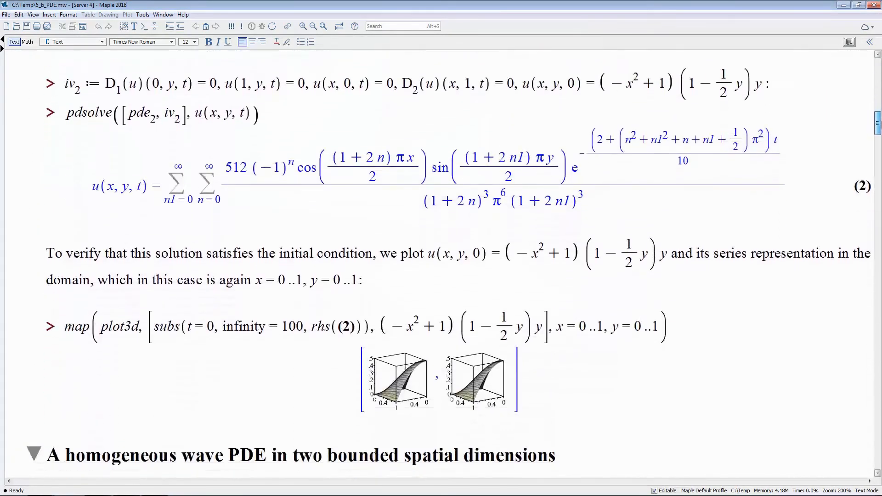
scroll(down, 3)
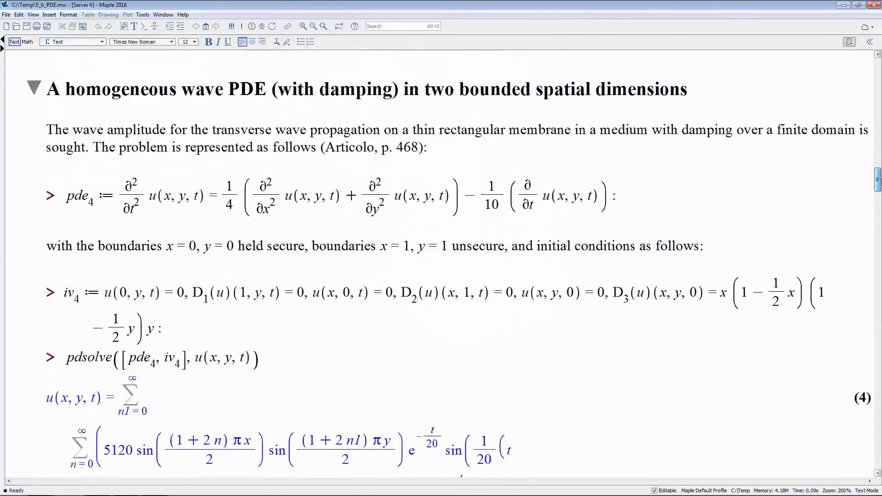
scroll(down, 3)
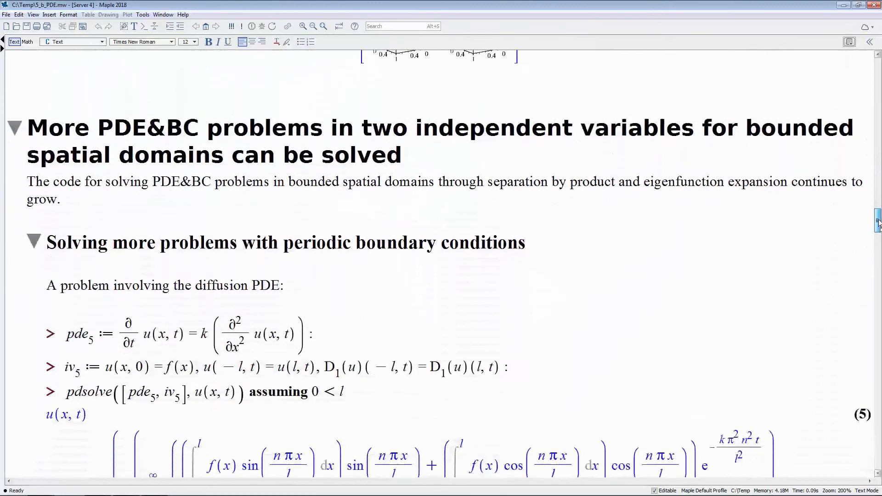
scroll(down, 3)
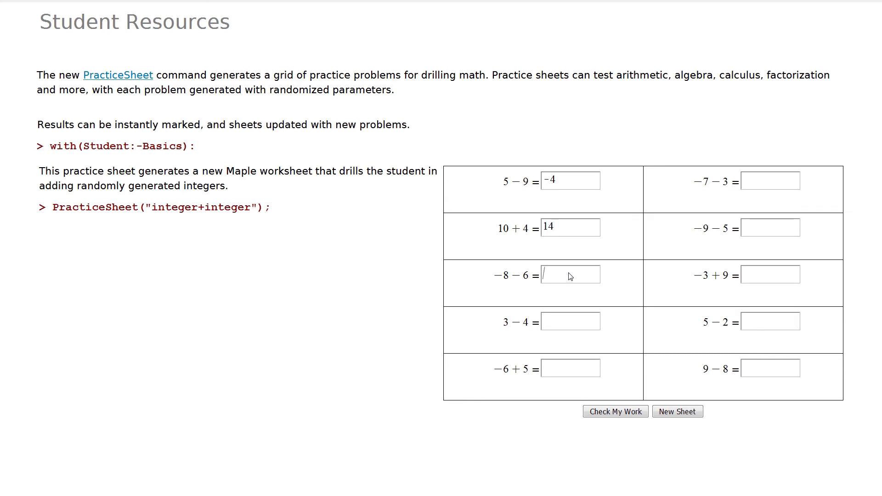
- Enter -14, -1 and -1 in the remaining answer boxes and check the work, marking all five correct
text(-14)
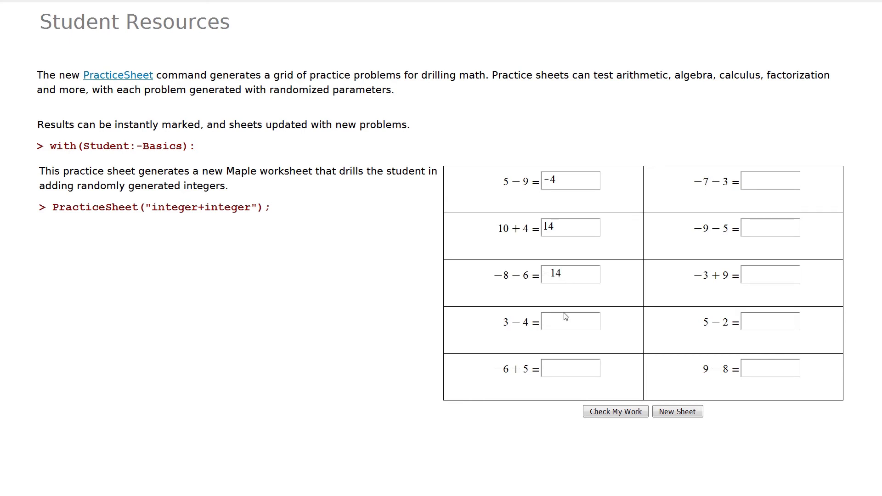
text(-1)
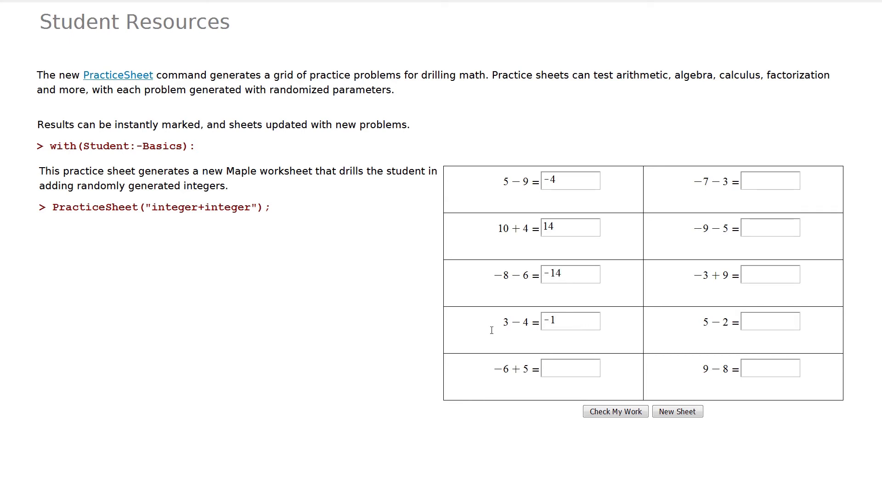
text(-1)
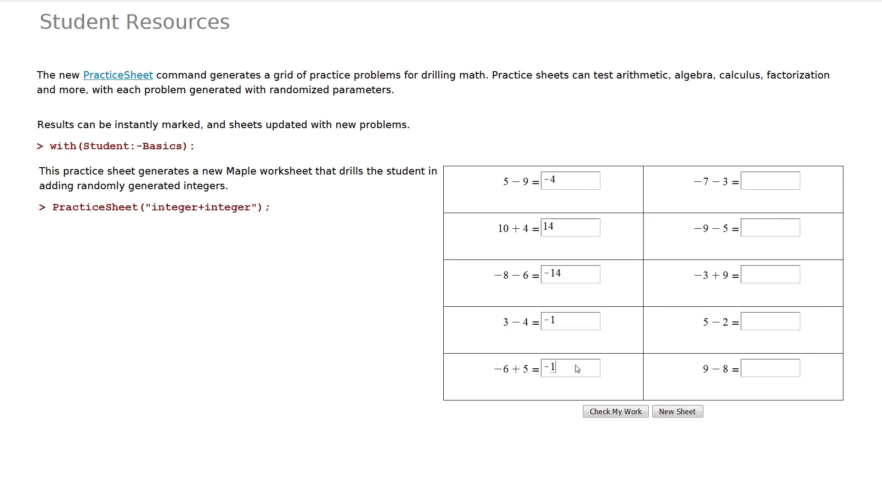
click(616, 411)
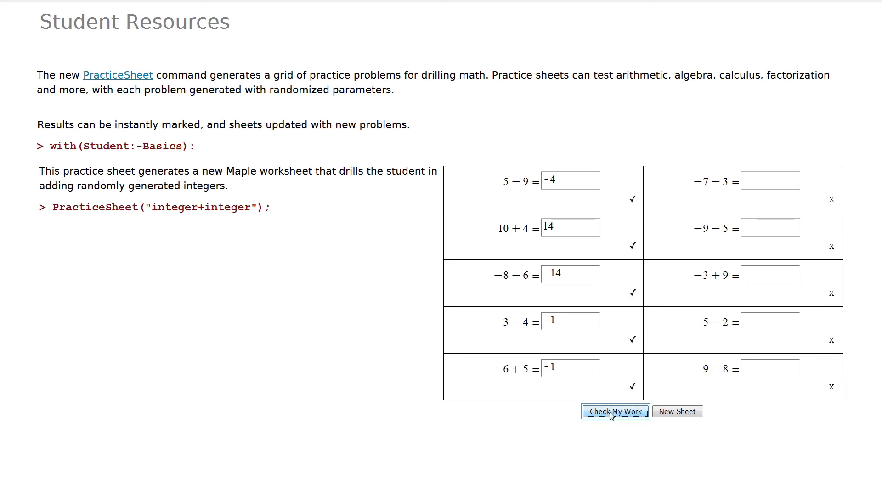
click(678, 411)
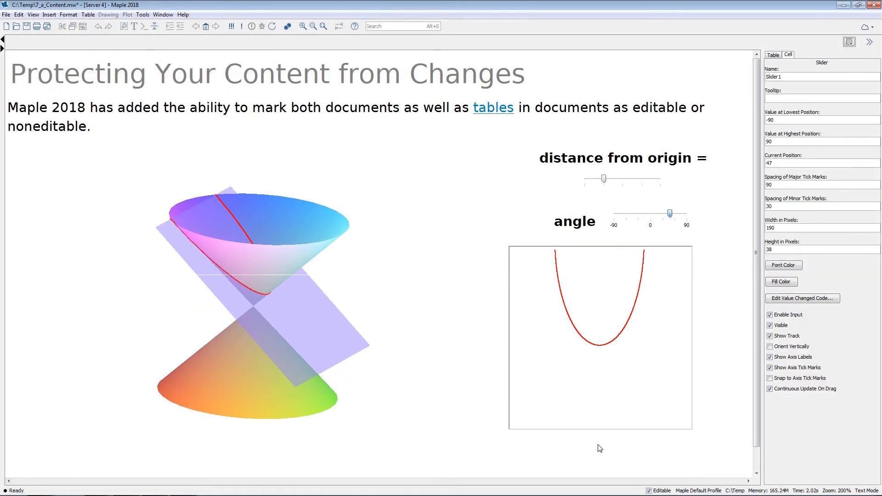
- Turn off Editable, then move the angle slider toward 0 so the section becomes a hyperbola
click(668, 213)
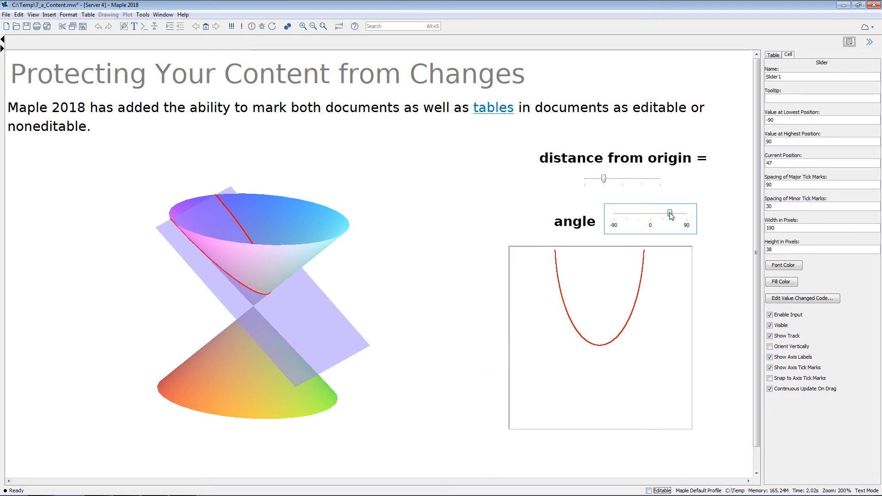
drag(670, 216, 652, 220)
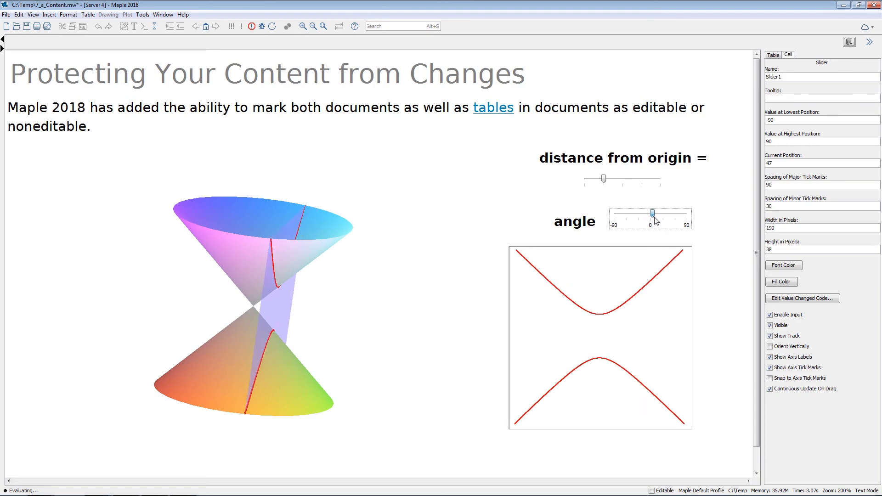